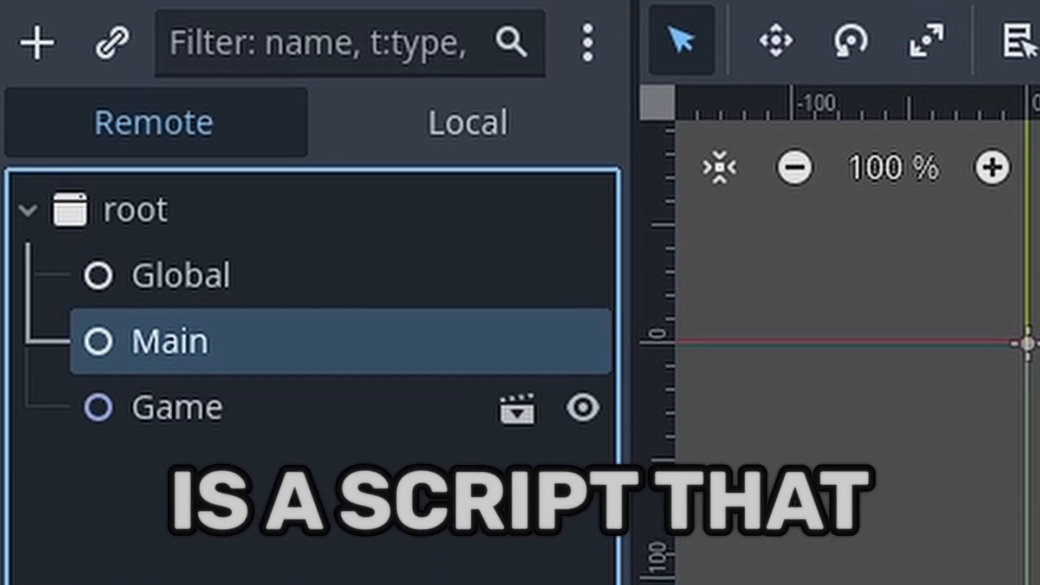
Inspect the running Global and Main nodes in the Remote tree, then reach the Project menu
click(181, 275)
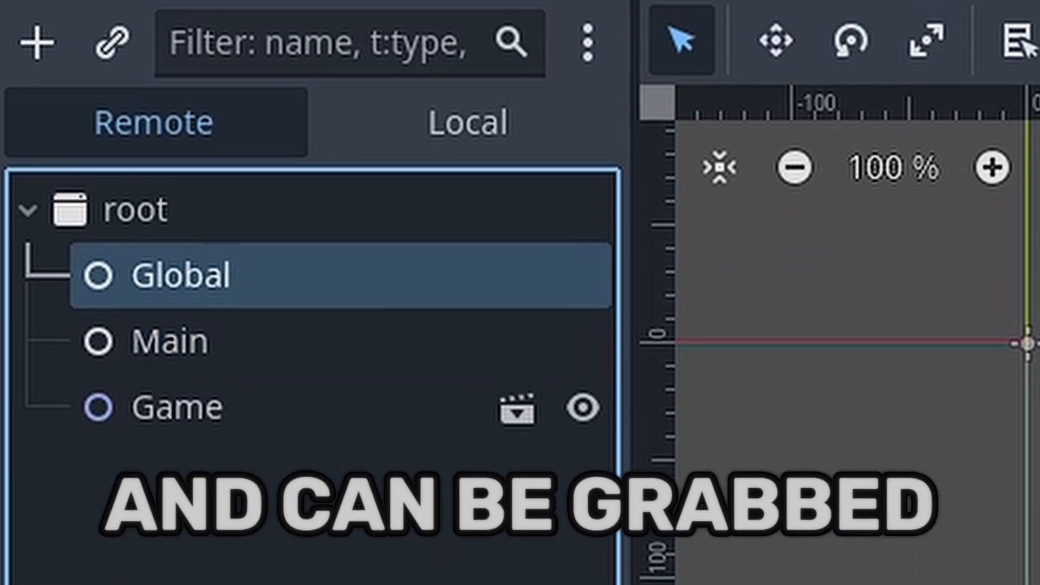
click(169, 341)
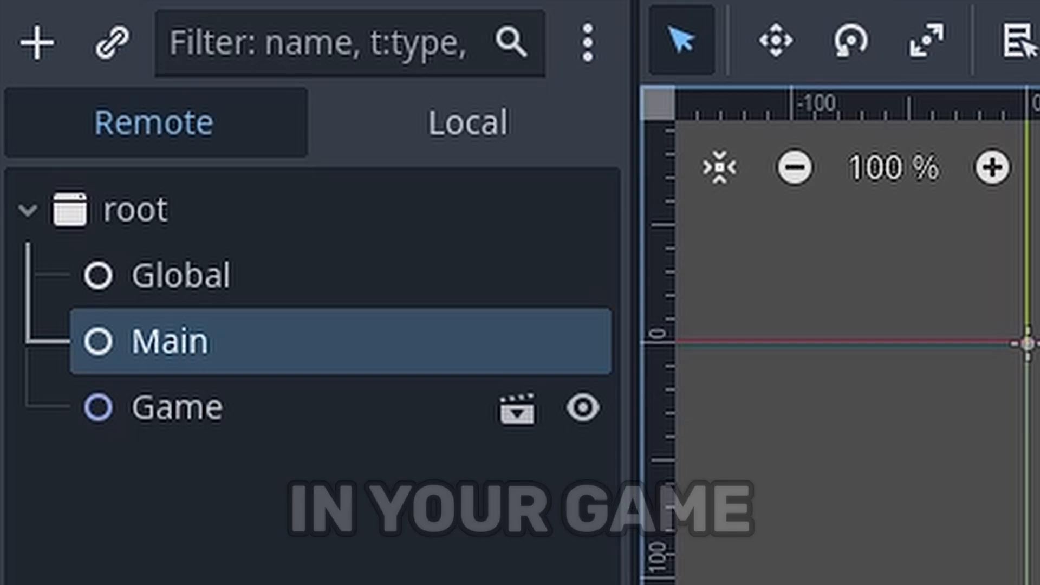
click(156, 31)
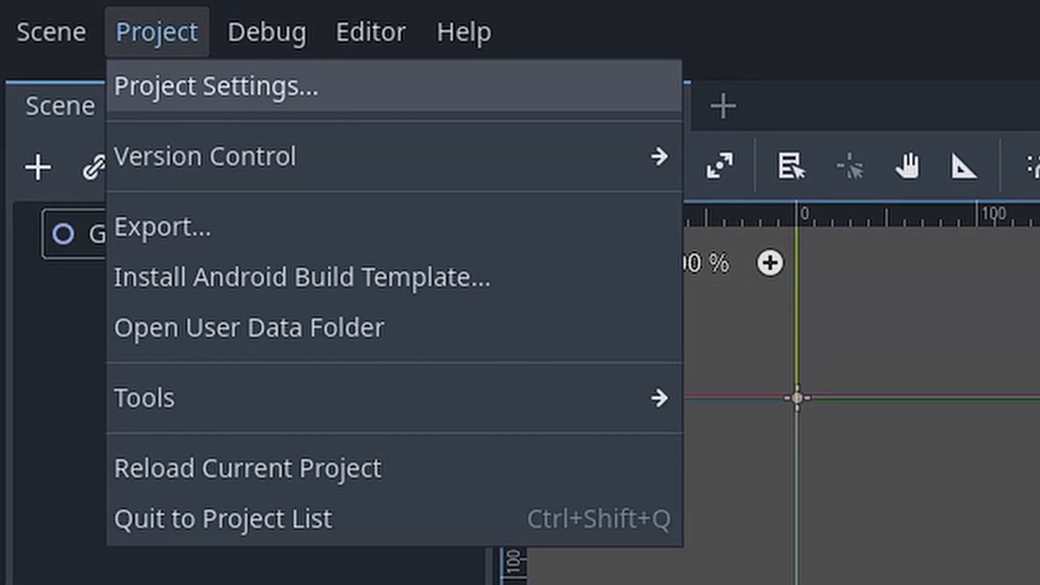